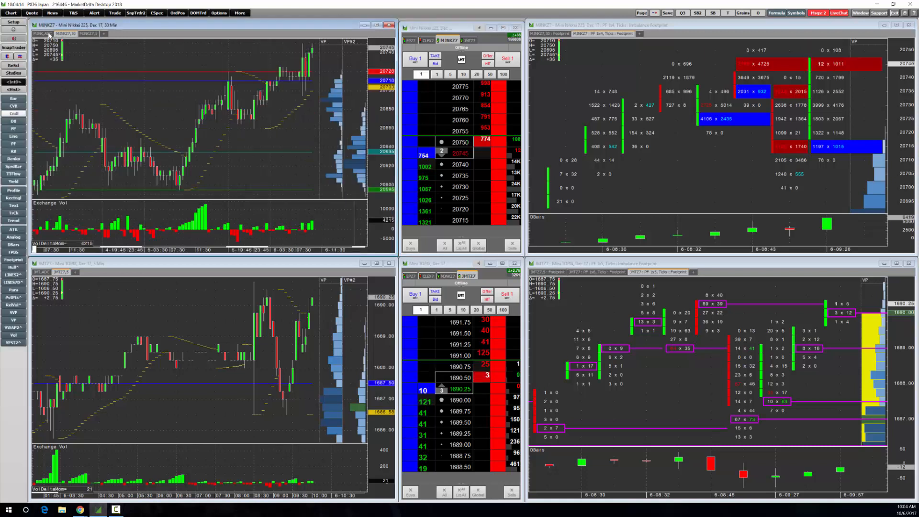
# Switch the top-left Mini Nikkei 225 chart from 10-minute bars to the equalized active daily continuation.
pyautogui.click(63, 33)
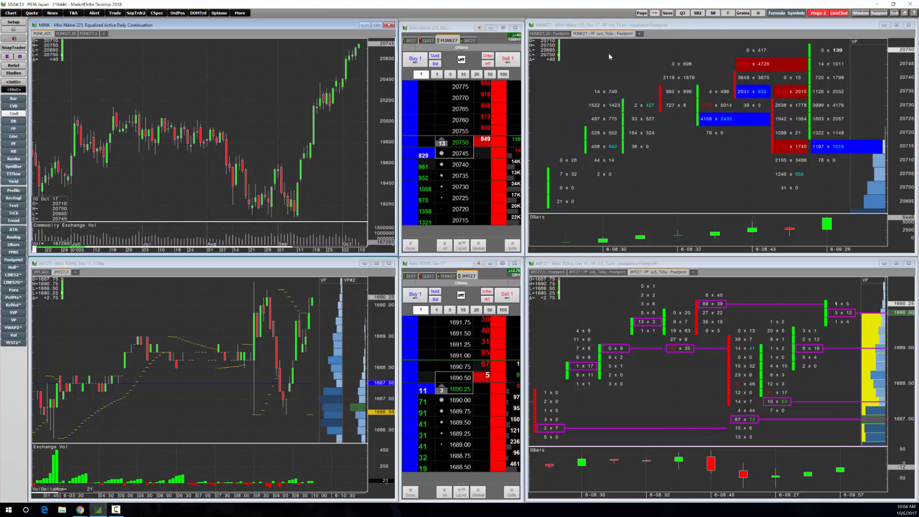
pyautogui.moveTo(772, 81)
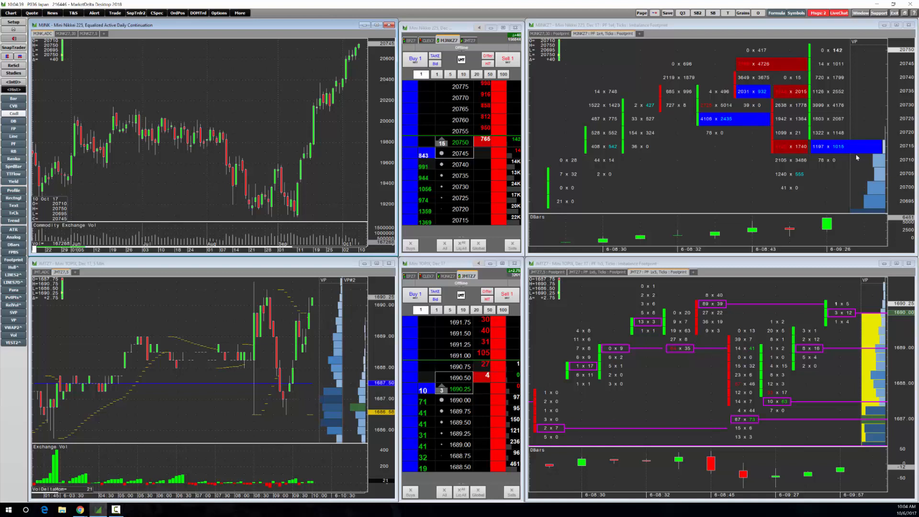
pyautogui.moveTo(714, 151)
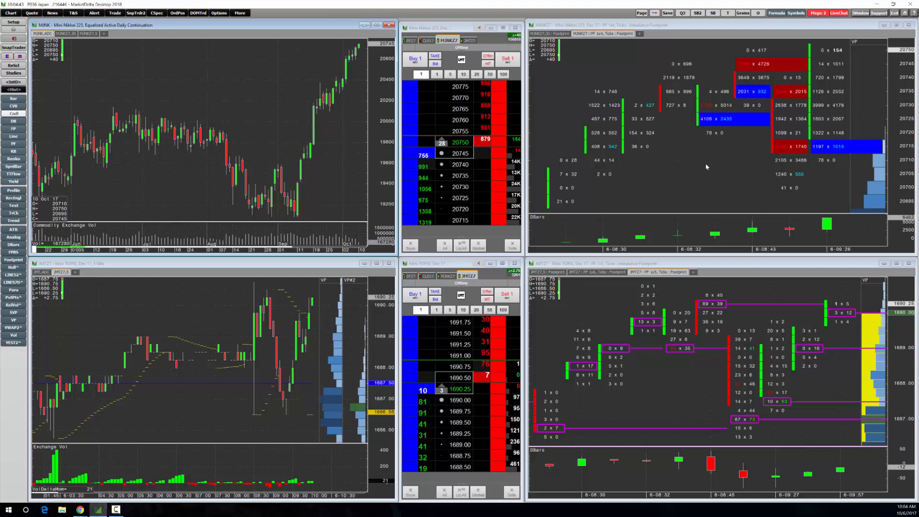
pyautogui.moveTo(643, 162)
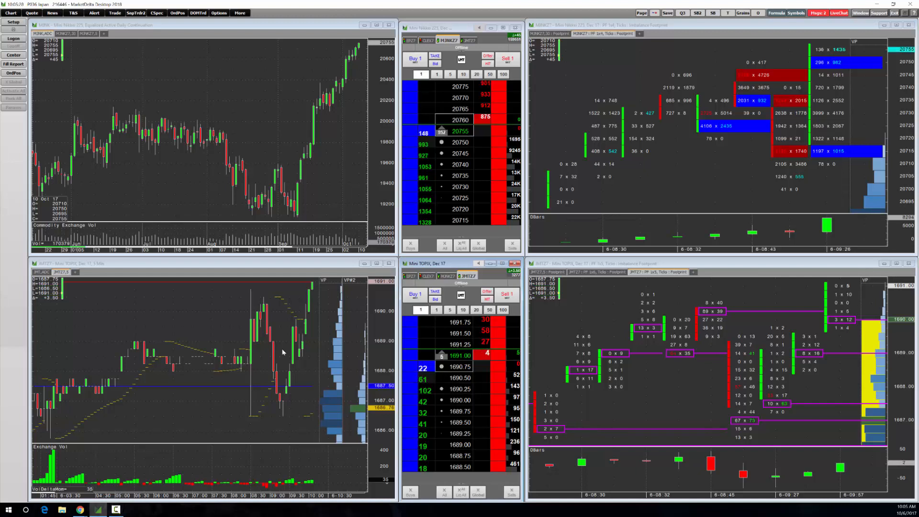
pyautogui.click(10, 13)
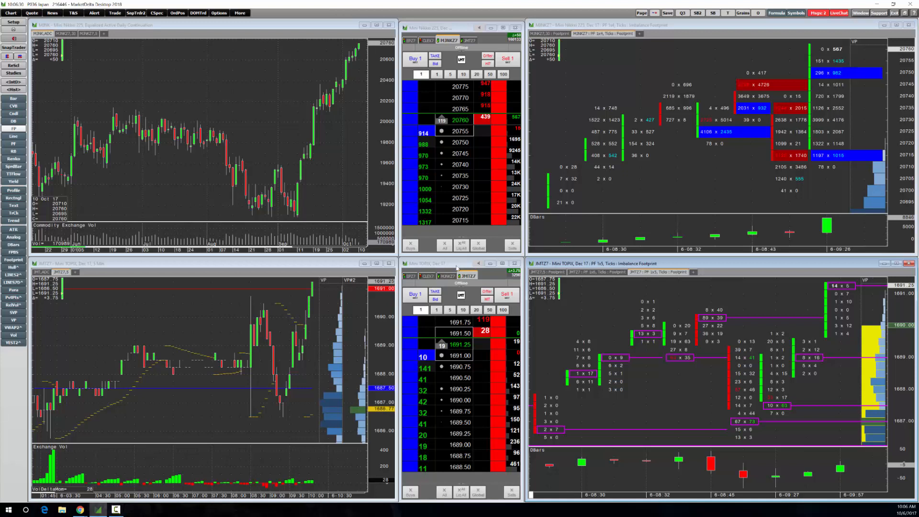
pyautogui.click(13, 22)
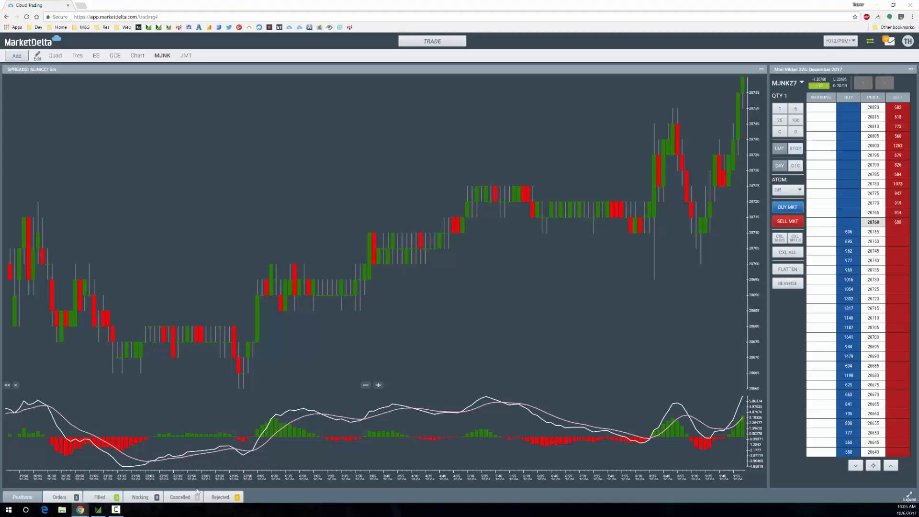
pyautogui.moveTo(296, 188)
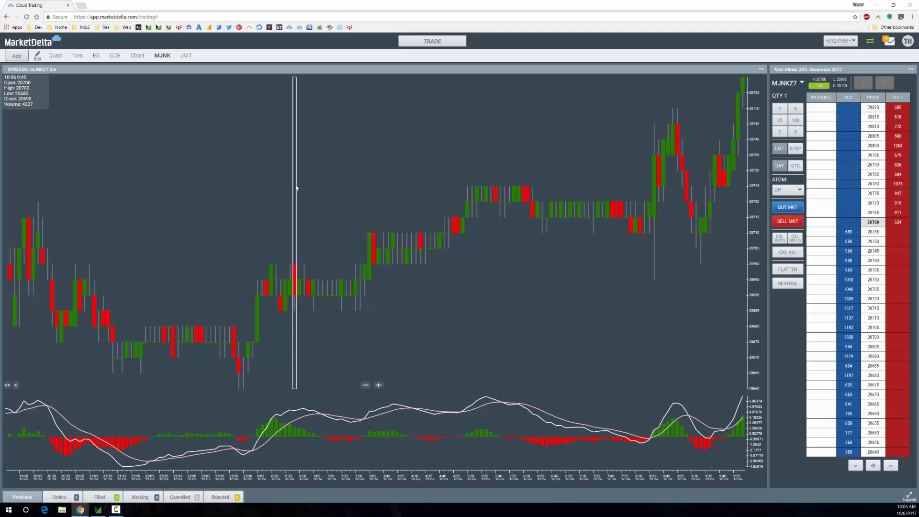
pyautogui.moveTo(162, 61)
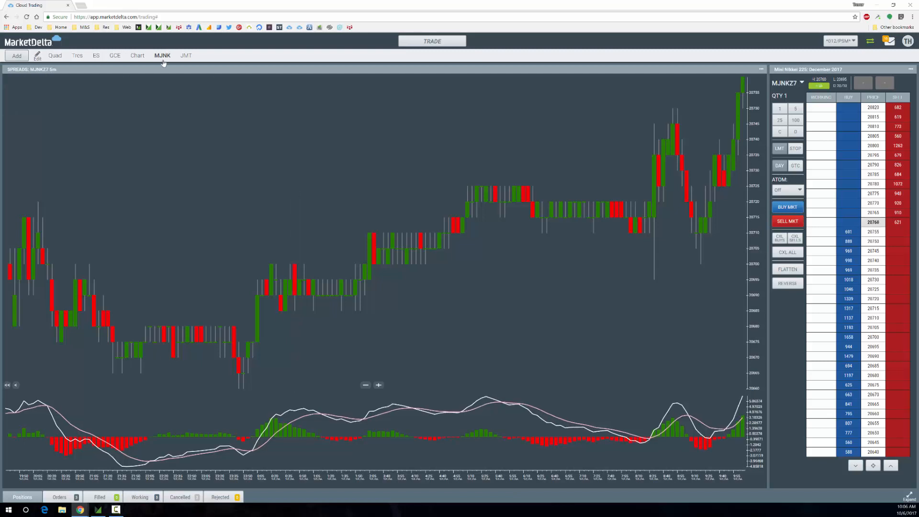
pyautogui.moveTo(353, 344)
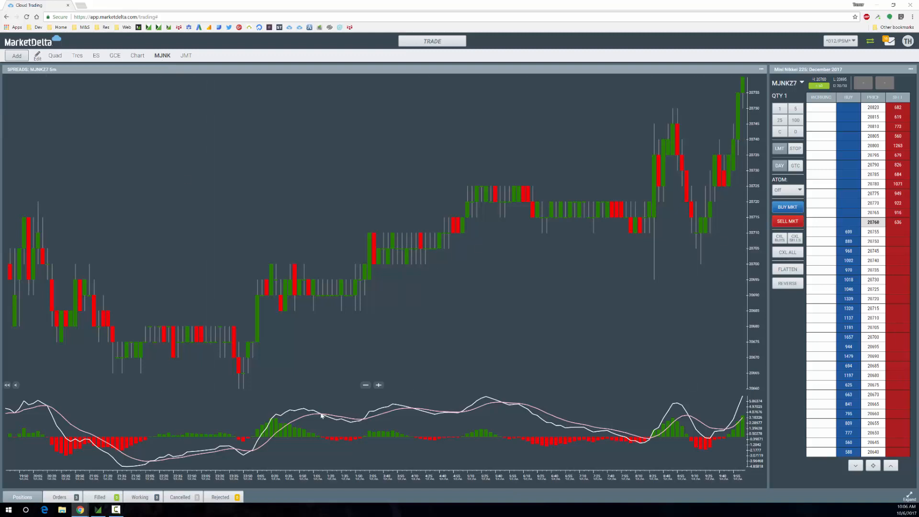
pyautogui.moveTo(555, 439)
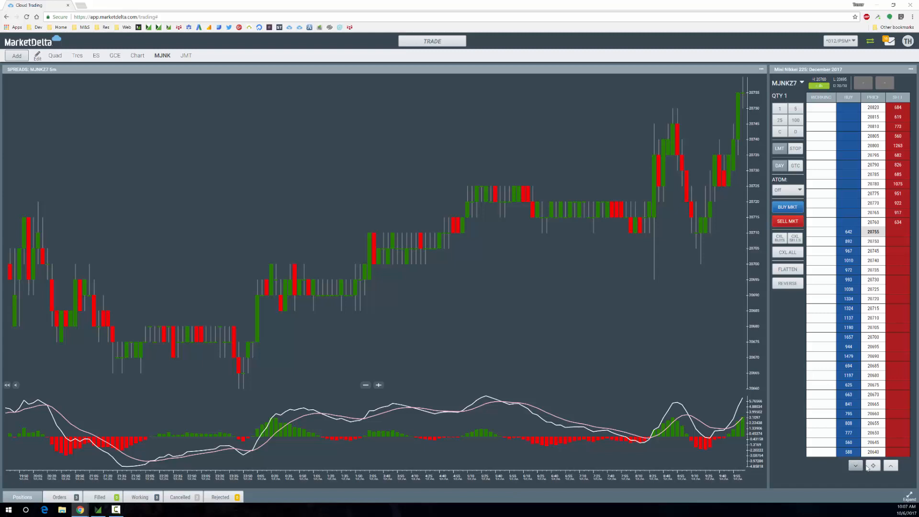
# Recenter the MJNKZ7 Nikkei price ladder, then bring up the JMT Mini TOPIX page.
pyautogui.click(890, 465)
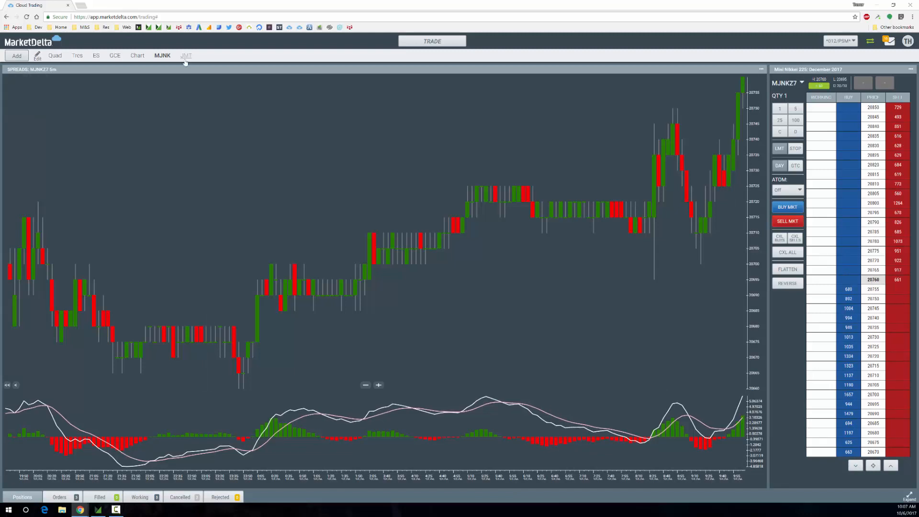
pyautogui.click(186, 55)
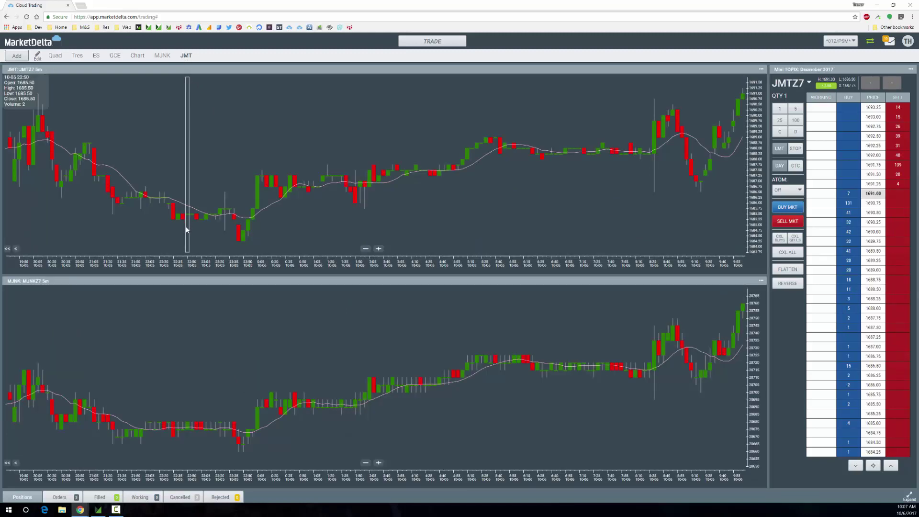
pyautogui.moveTo(162, 144)
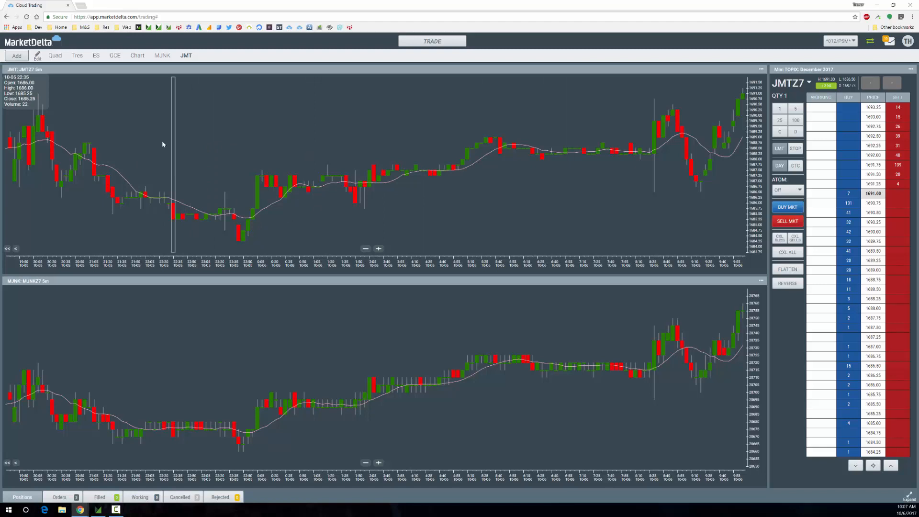
pyautogui.moveTo(342, 378)
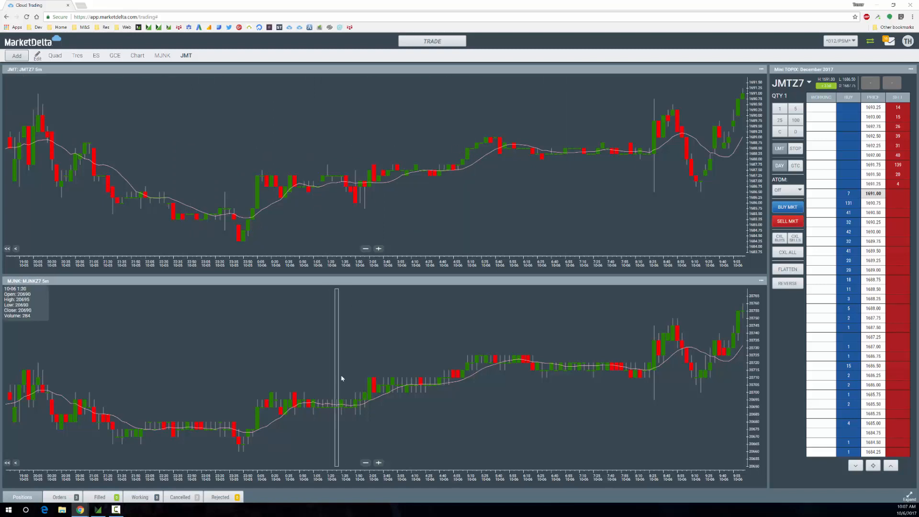
pyautogui.moveTo(639, 388)
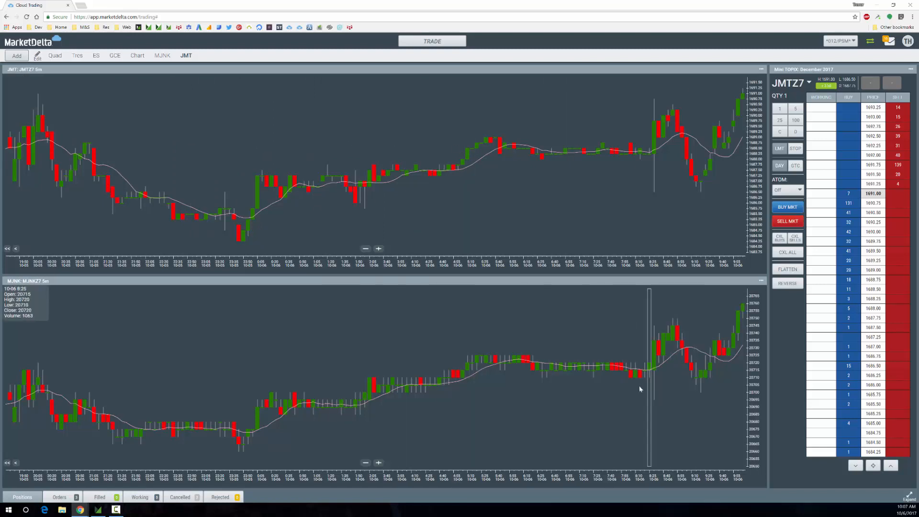
pyautogui.moveTo(637, 391)
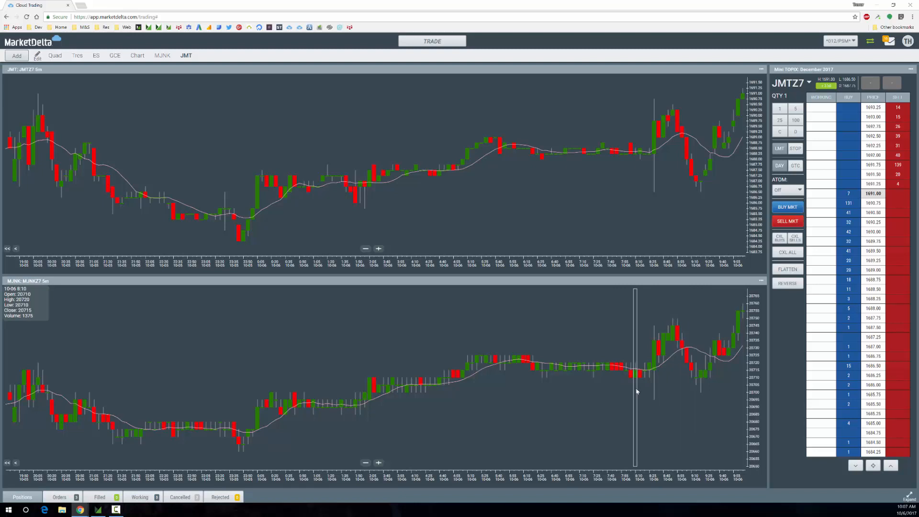
pyautogui.moveTo(263, 431)
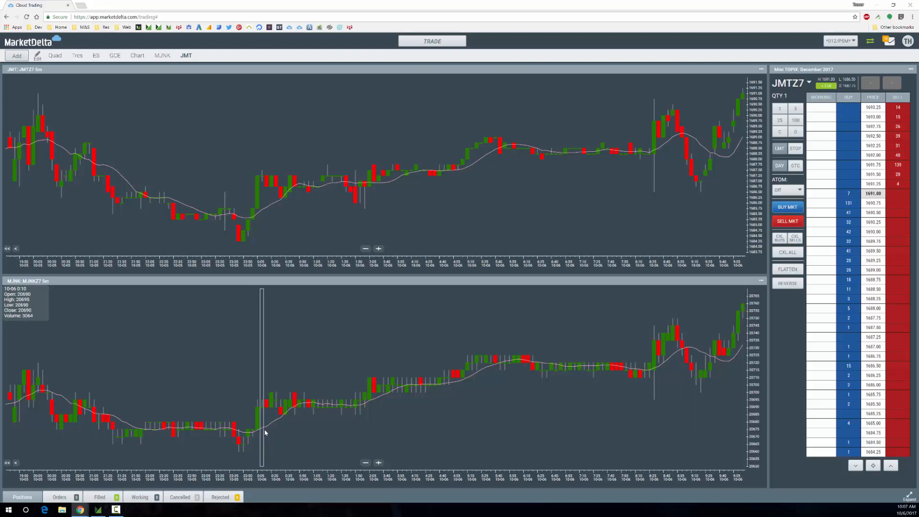
pyautogui.moveTo(456, 172)
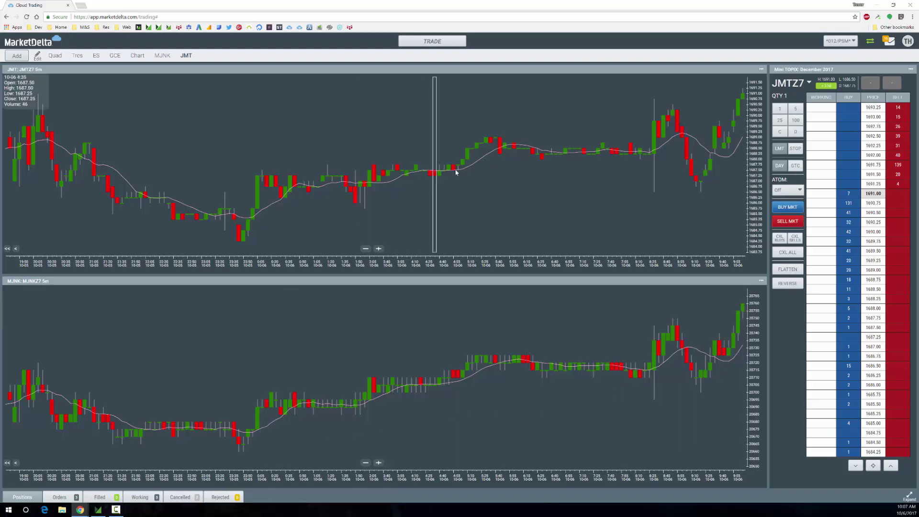
pyautogui.moveTo(520, 185)
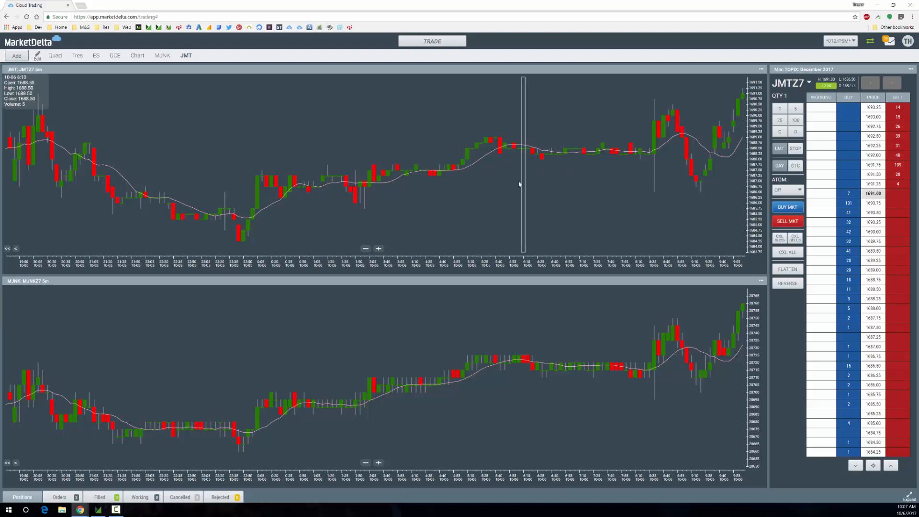
pyautogui.moveTo(700, 172)
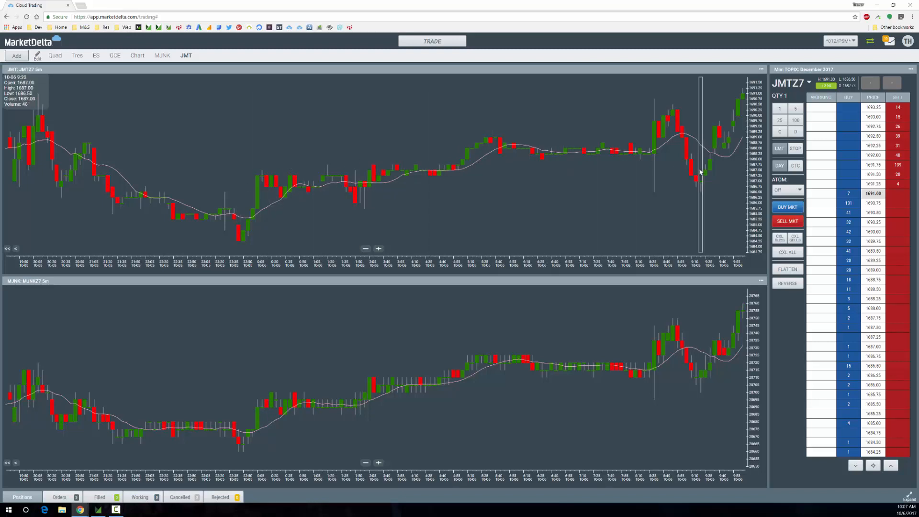
pyautogui.moveTo(654, 171)
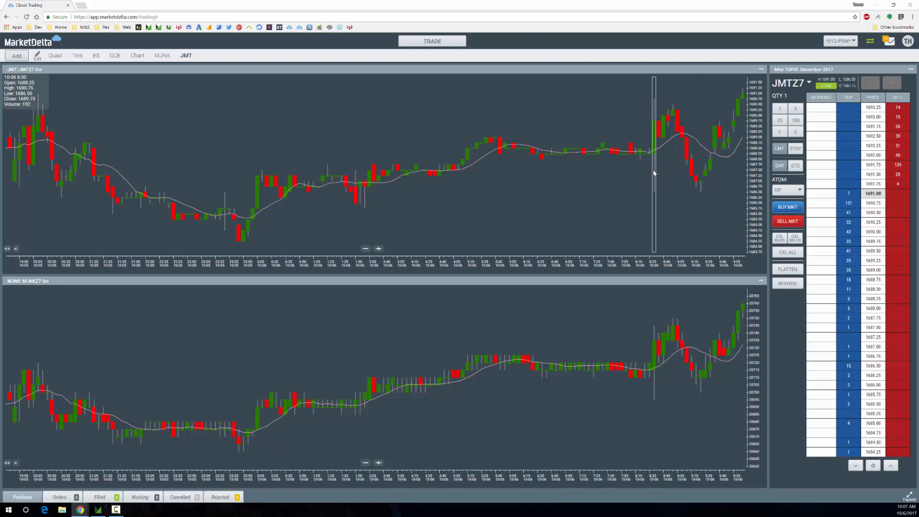
pyautogui.moveTo(622, 355)
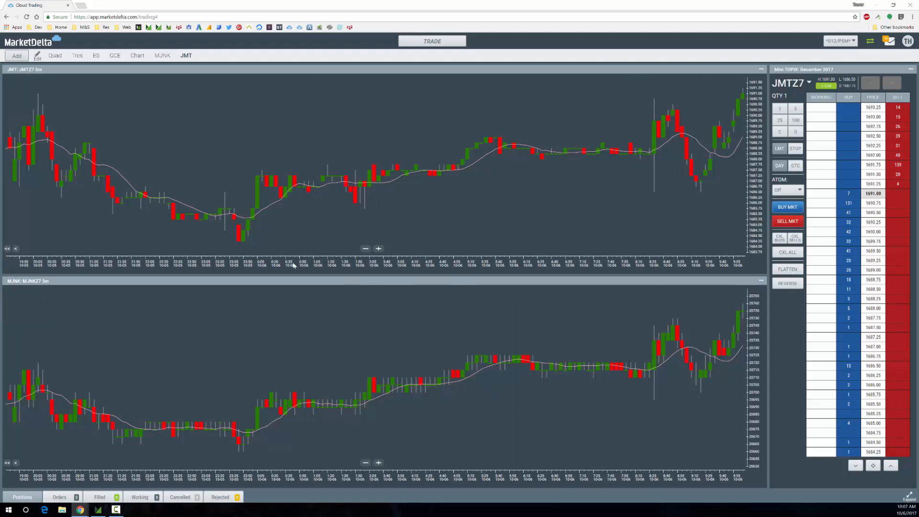
pyautogui.moveTo(536, 376)
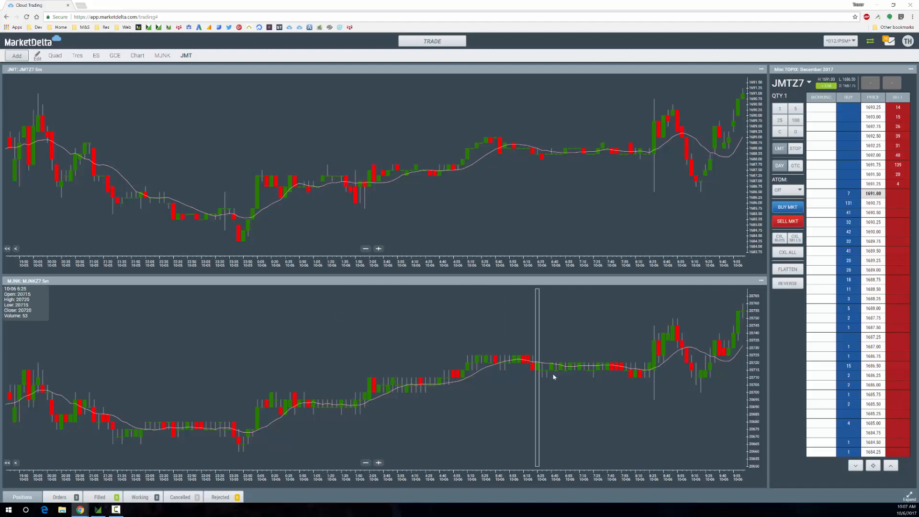
pyautogui.moveTo(378, 172)
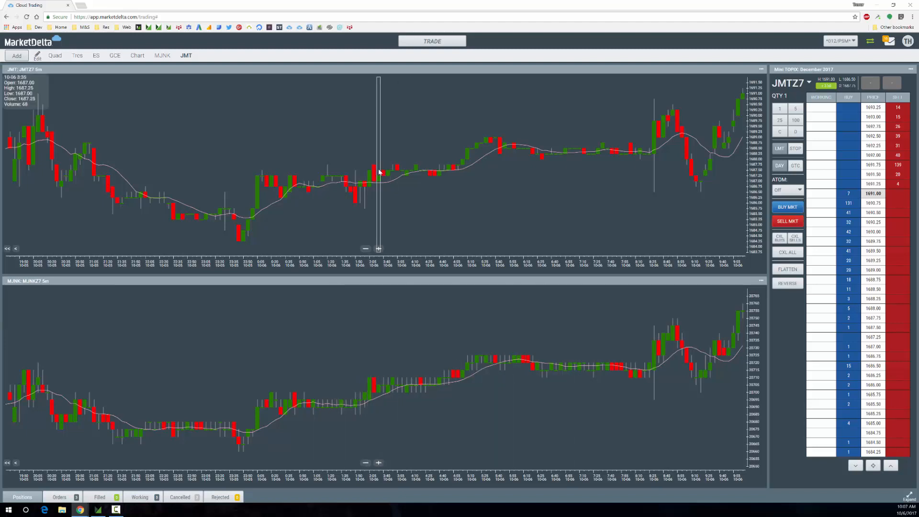
pyautogui.moveTo(602, 155)
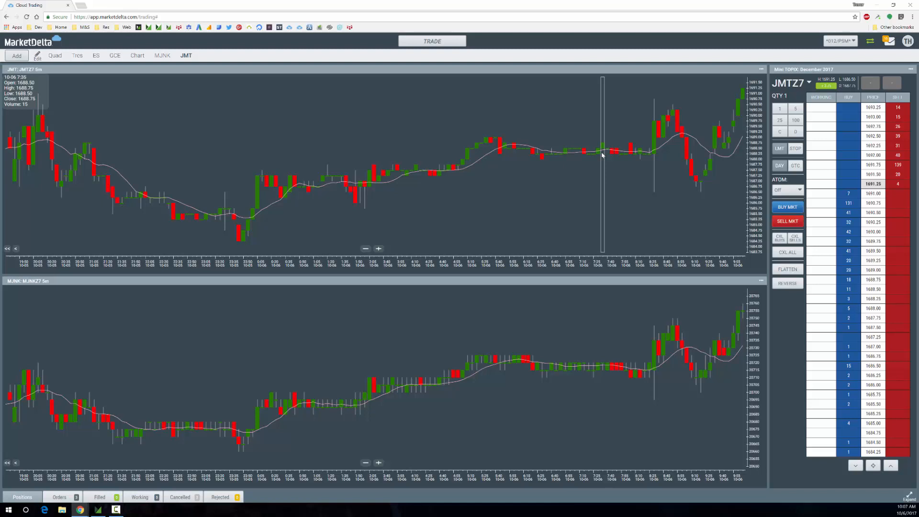
pyautogui.moveTo(574, 240)
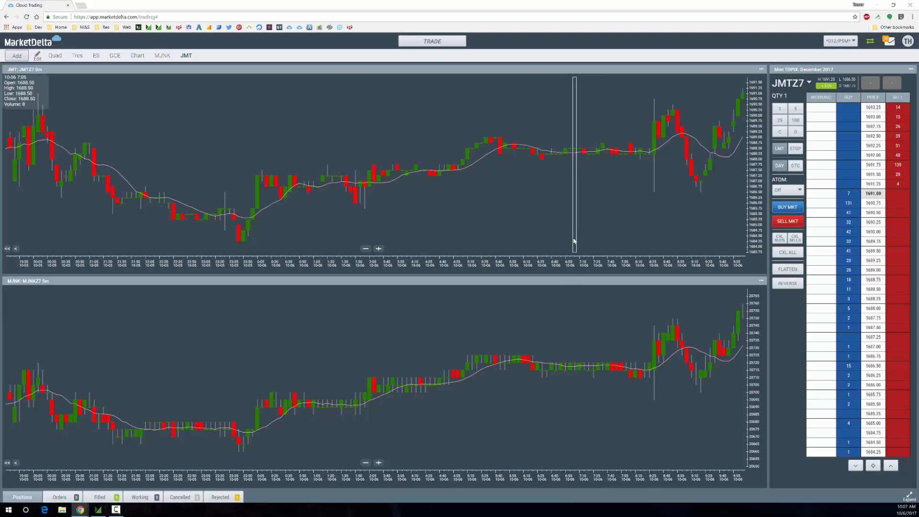
pyautogui.moveTo(648, 342)
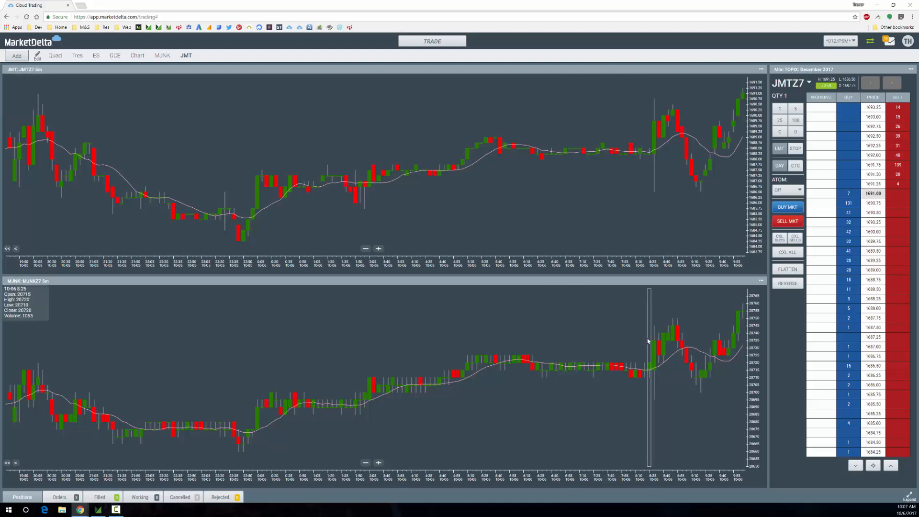
pyautogui.moveTo(644, 244)
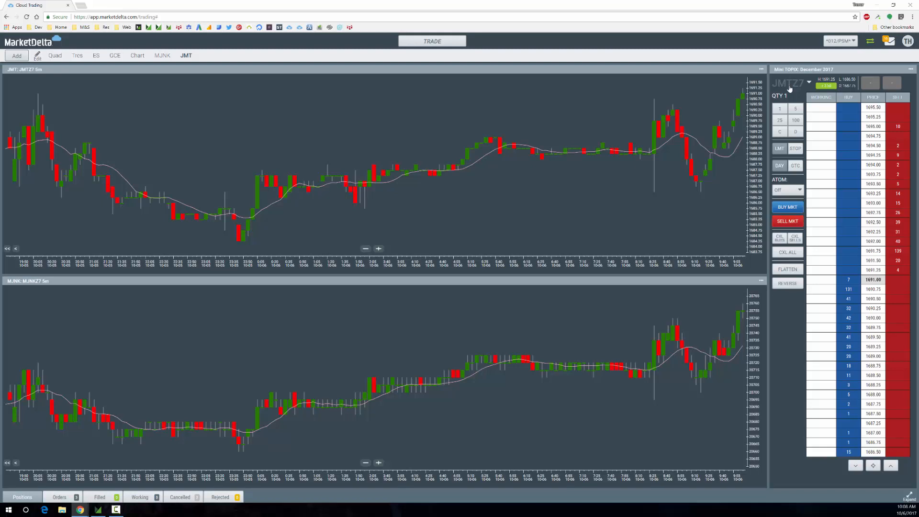
pyautogui.moveTo(365, 110)
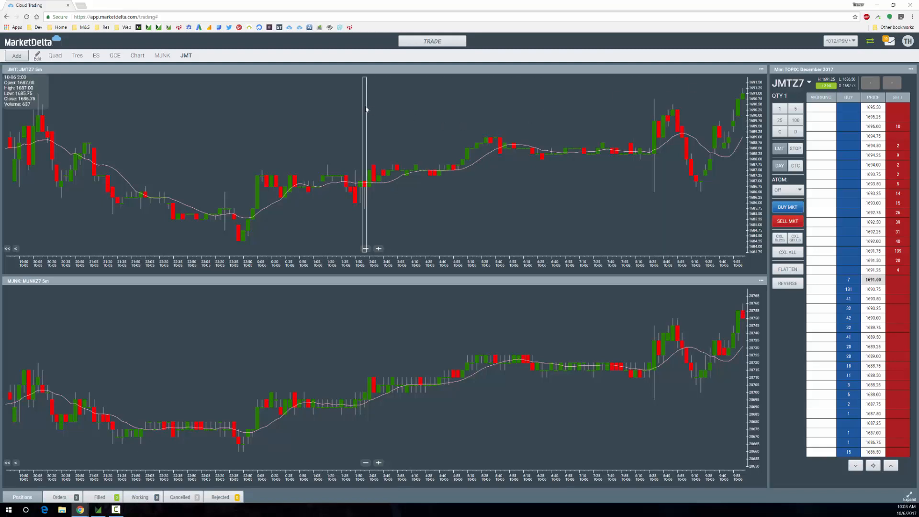